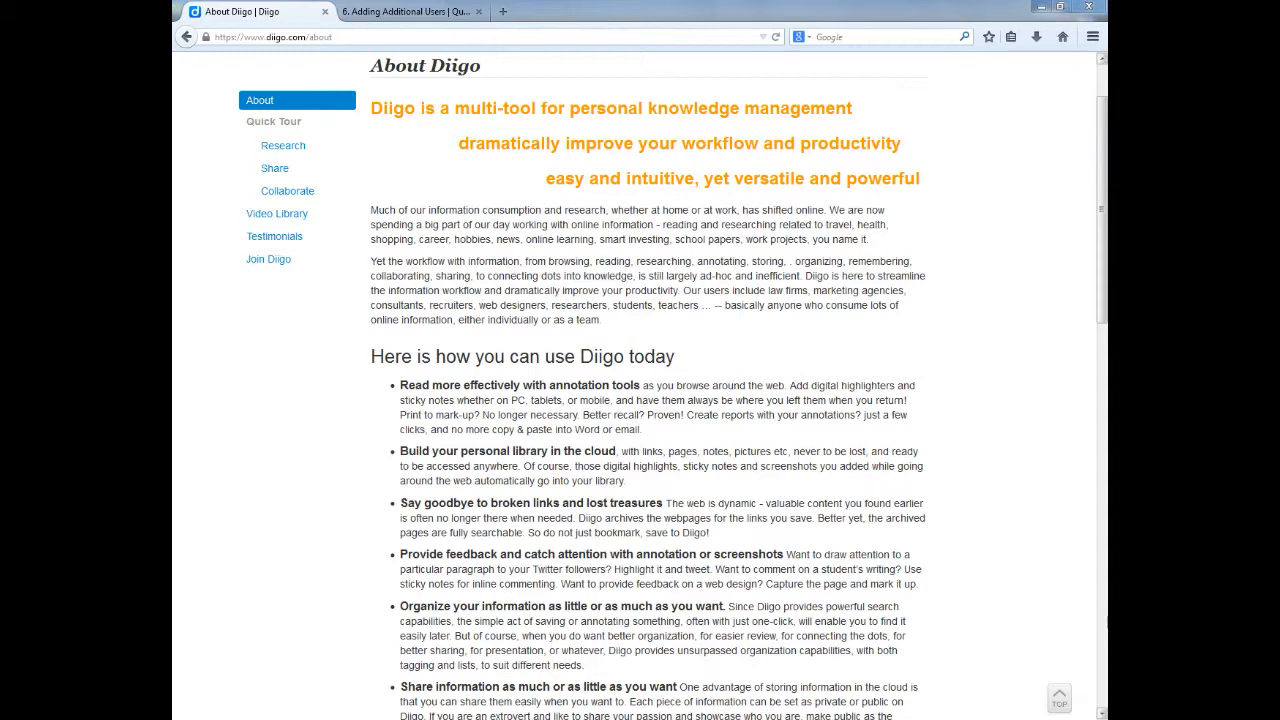
Step: Visit the Quick Tour Research page, then the Tools page listing Diigo's add-ons and apps
click(284, 144)
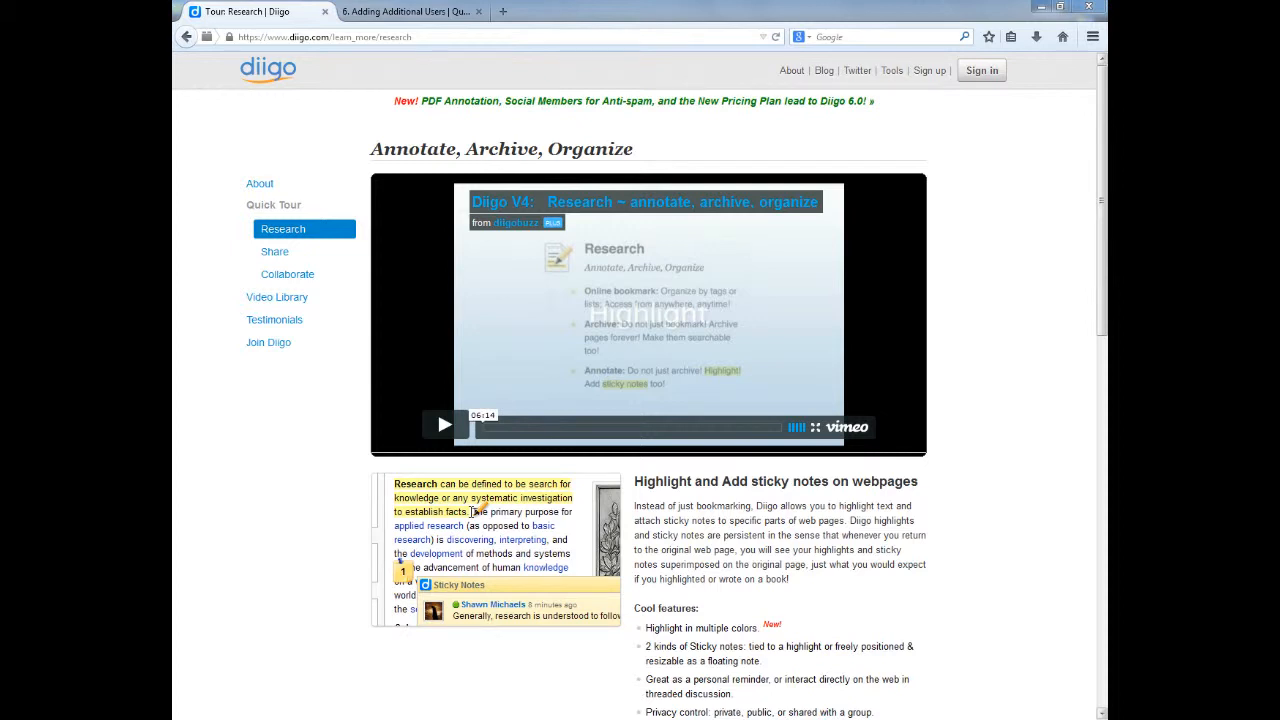
click(890, 70)
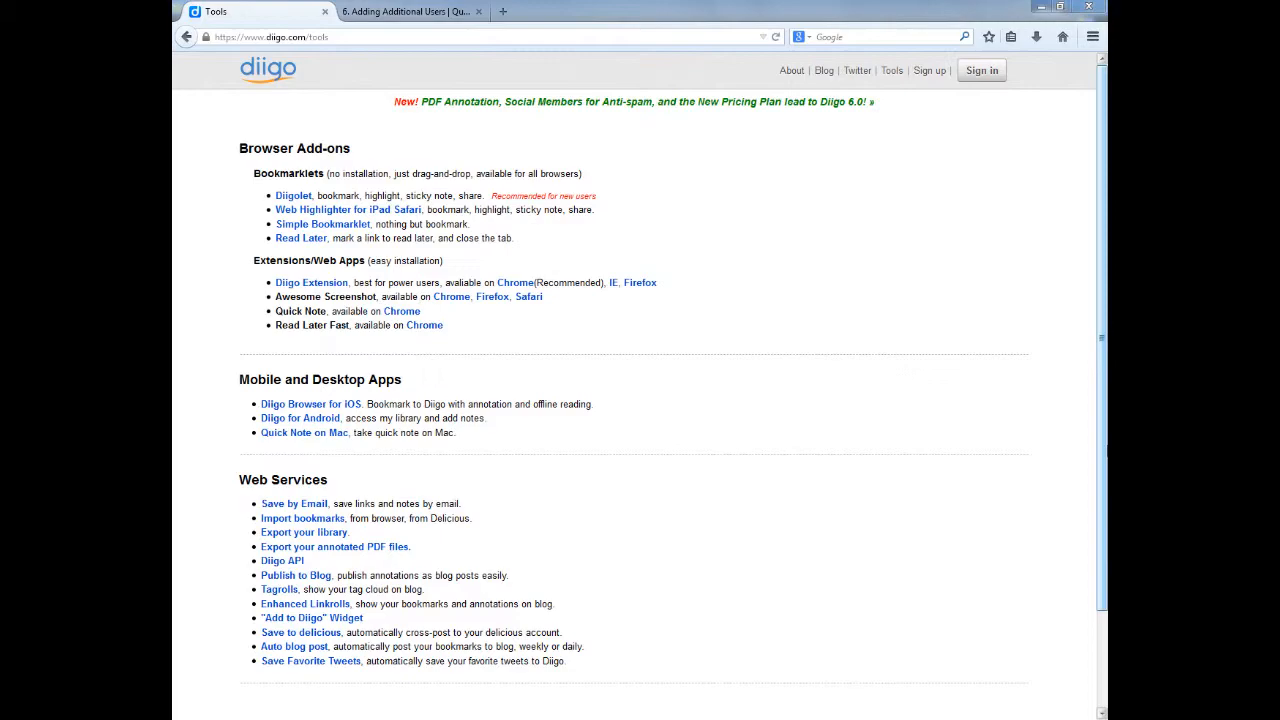
mouse_move(1092, 36)
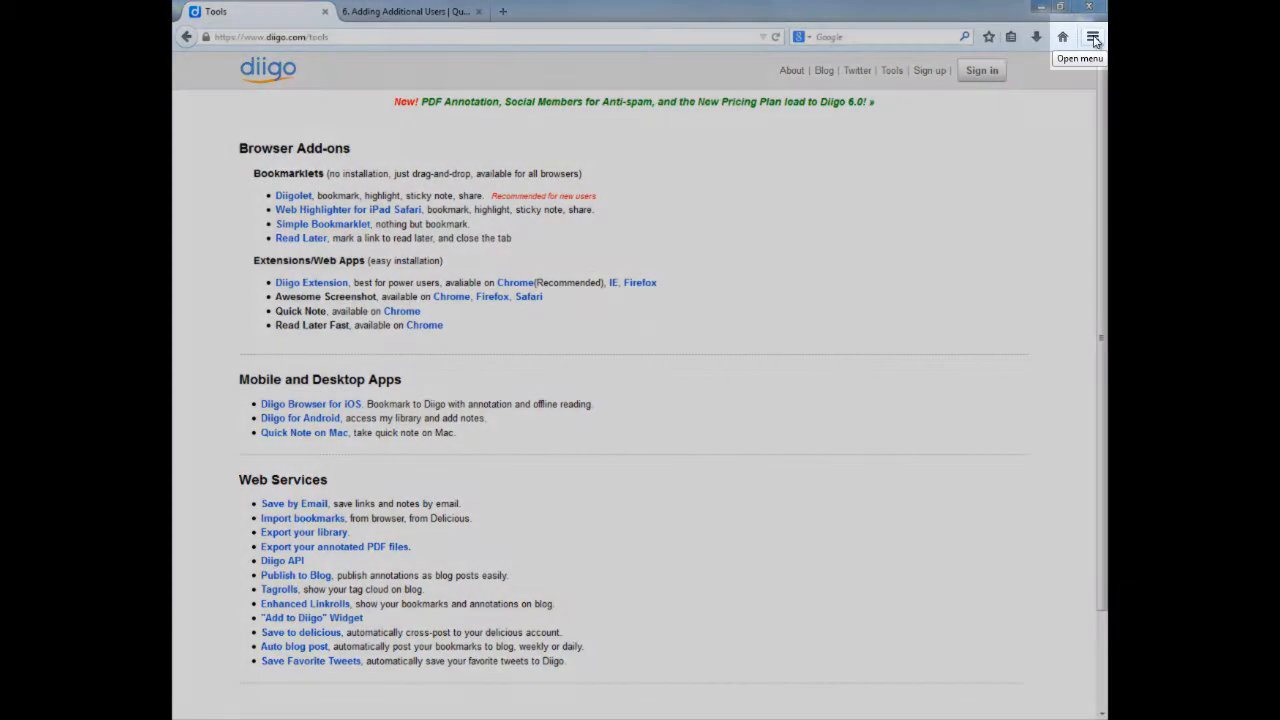
Step: Search the Add-ons Manager for 'Diigo' and install the Diigo Toolbar add-on
click(1092, 36)
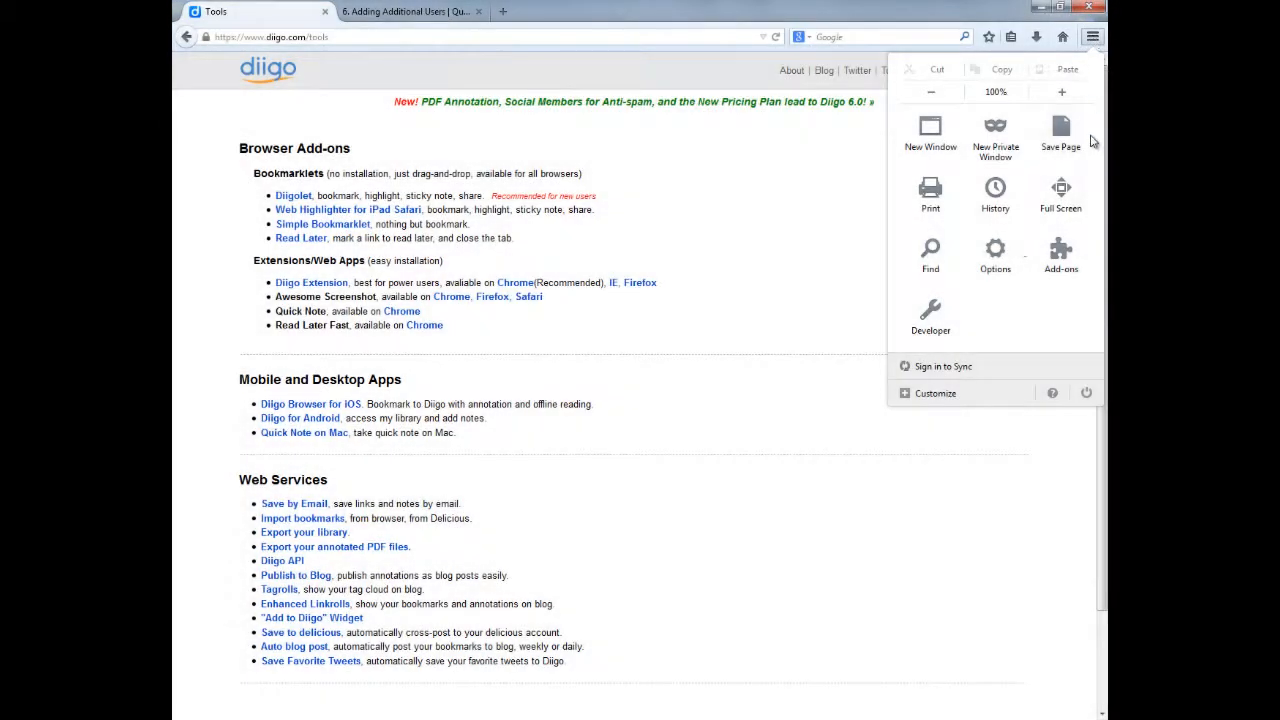
click(1060, 256)
text(D)
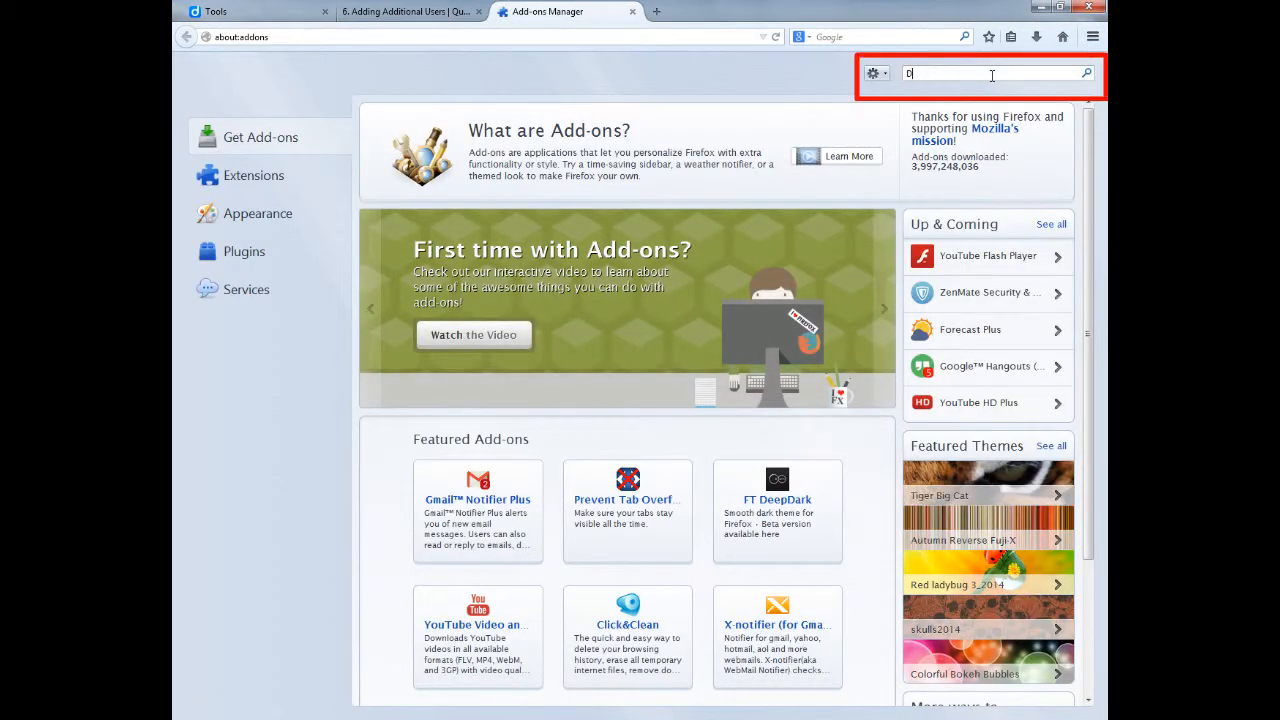
text(iigo)
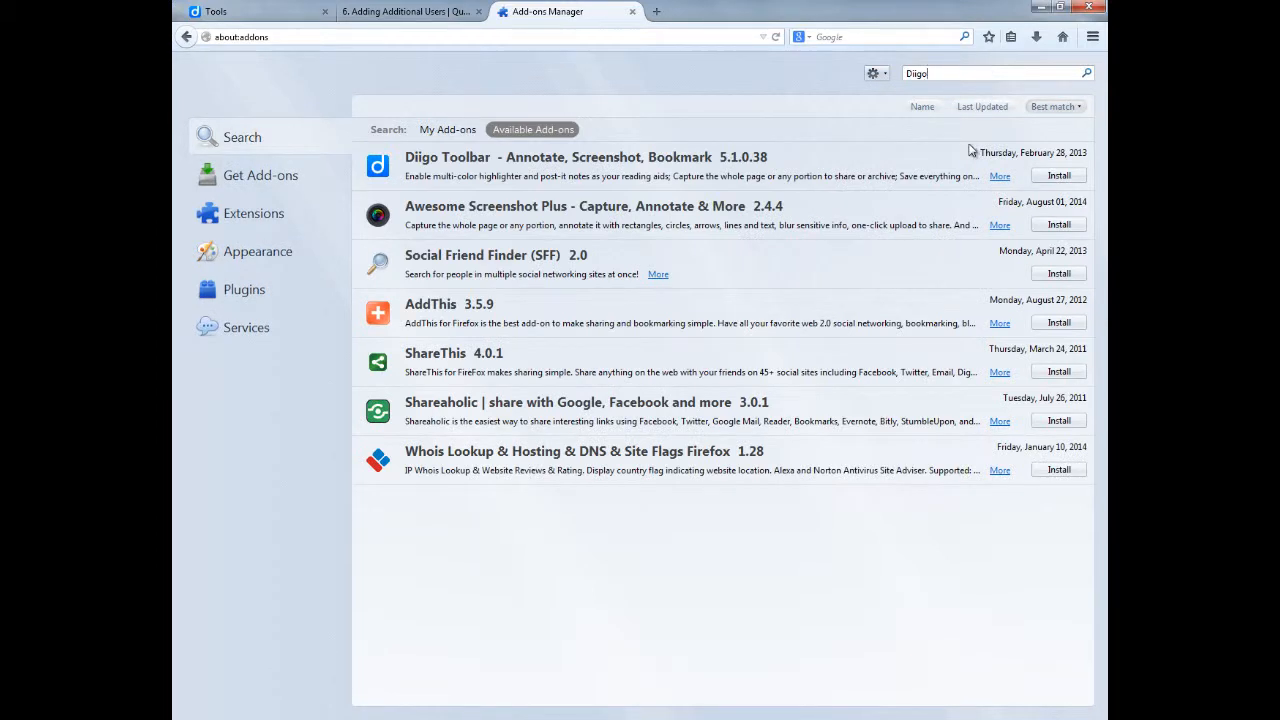
mouse_move(1056, 176)
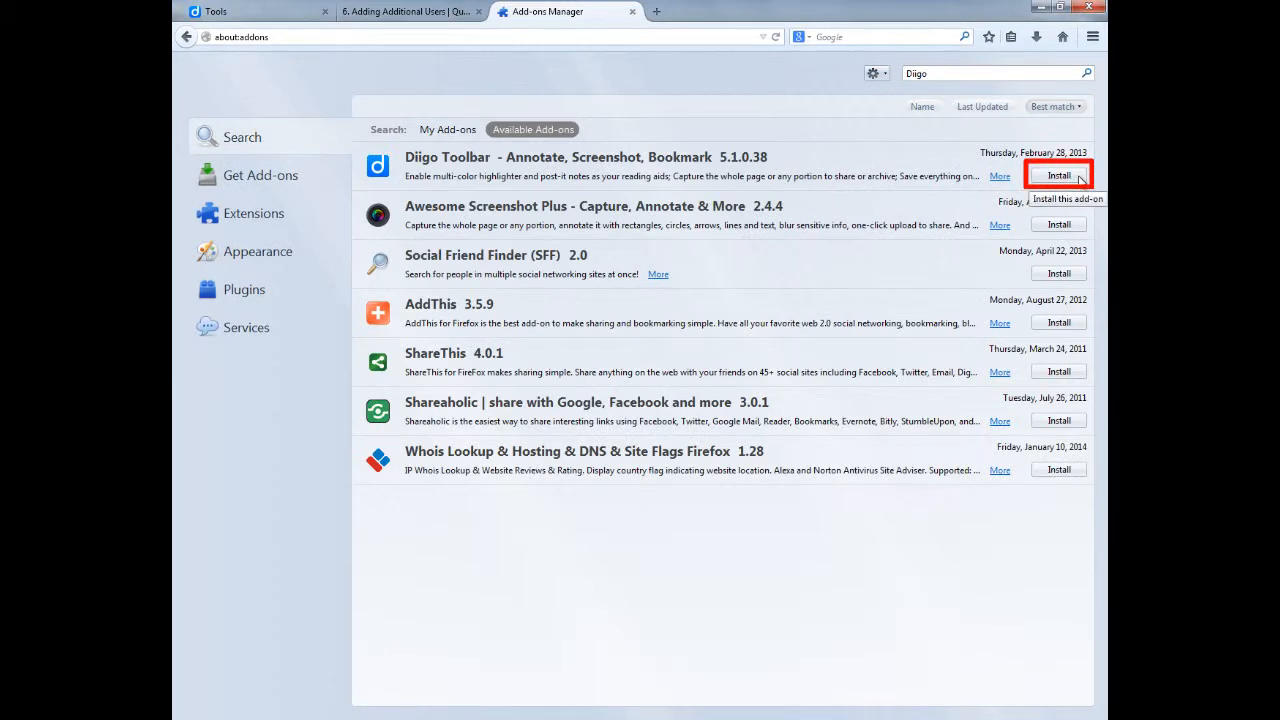
click(1056, 176)
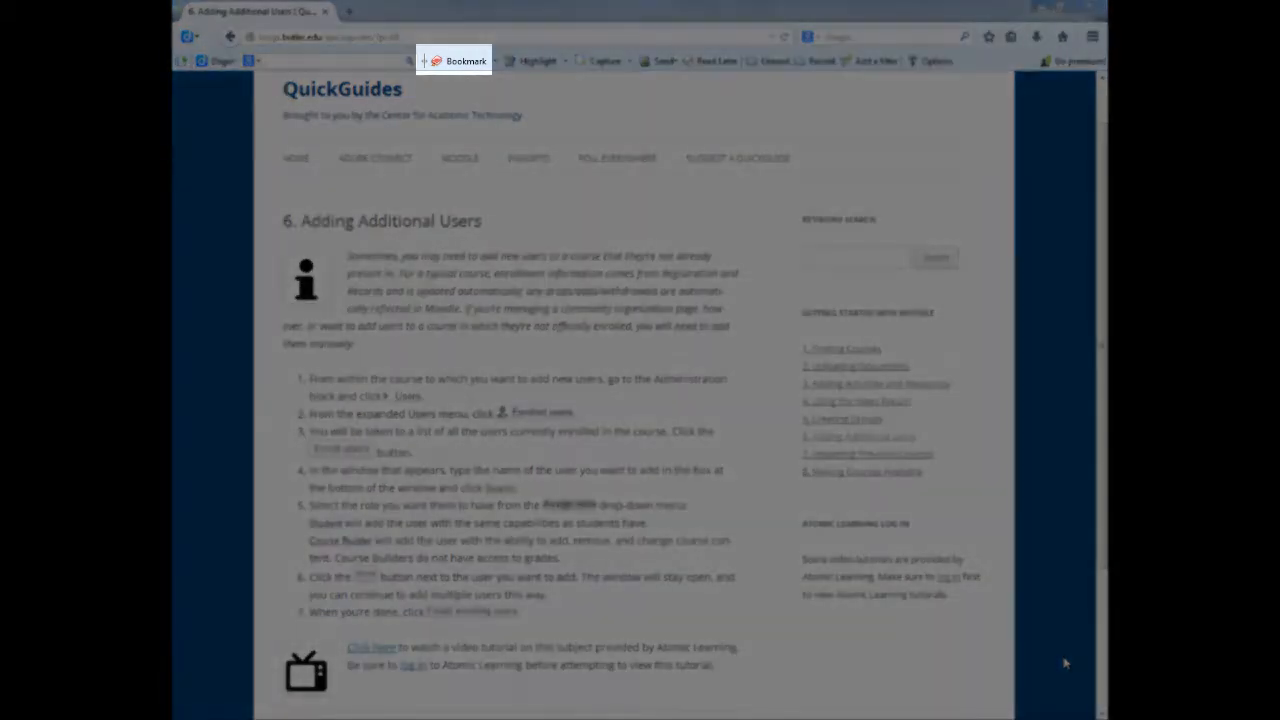
Step: Save the '6. Adding Additional Users' QuickGuides page as a Diigo bookmark via Add a Bookmark
click(456, 60)
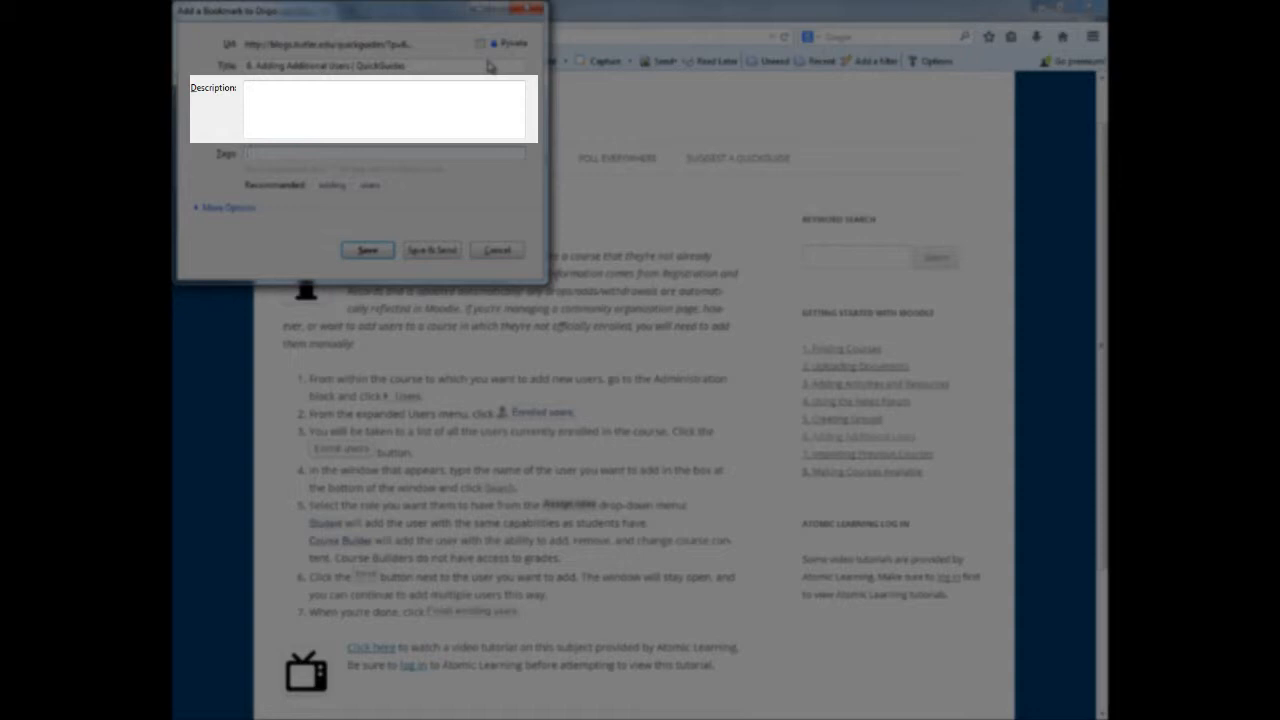
click(384, 152)
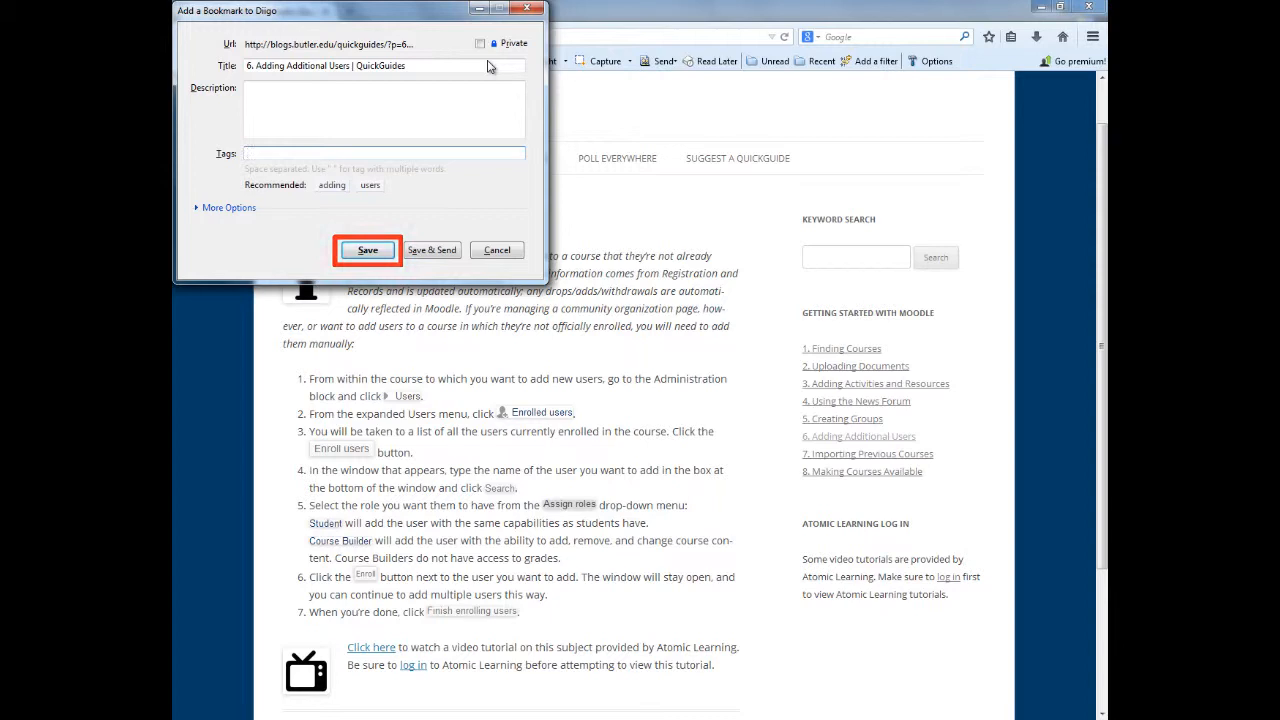
click(368, 250)
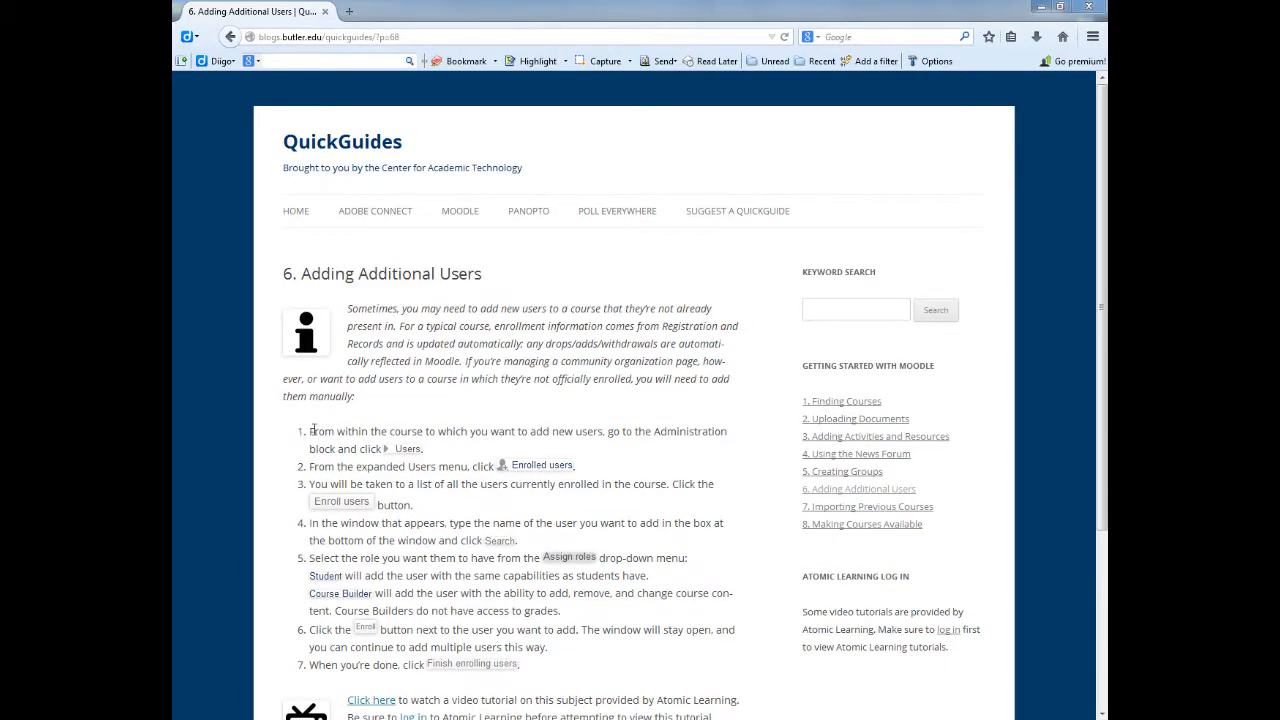
Step: Select step 1's text on the QuickGuides page and highlight it in yellow
drag(308, 432, 422, 448)
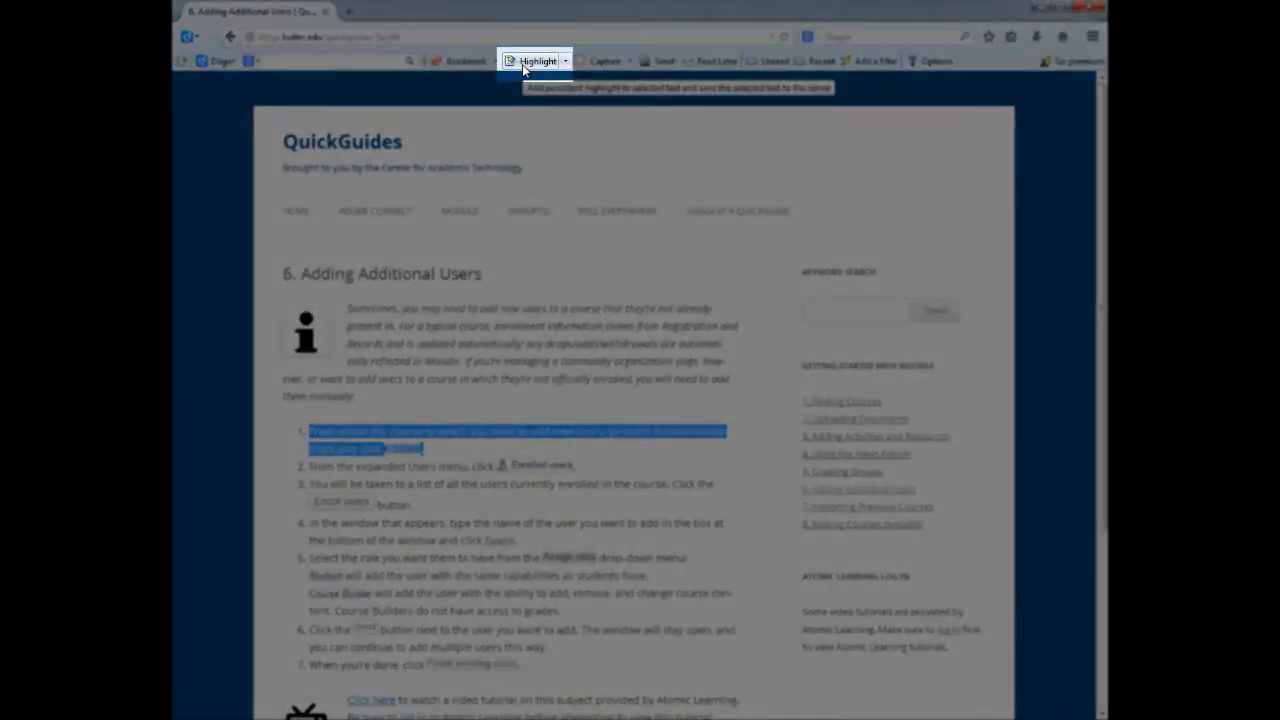
click(536, 60)
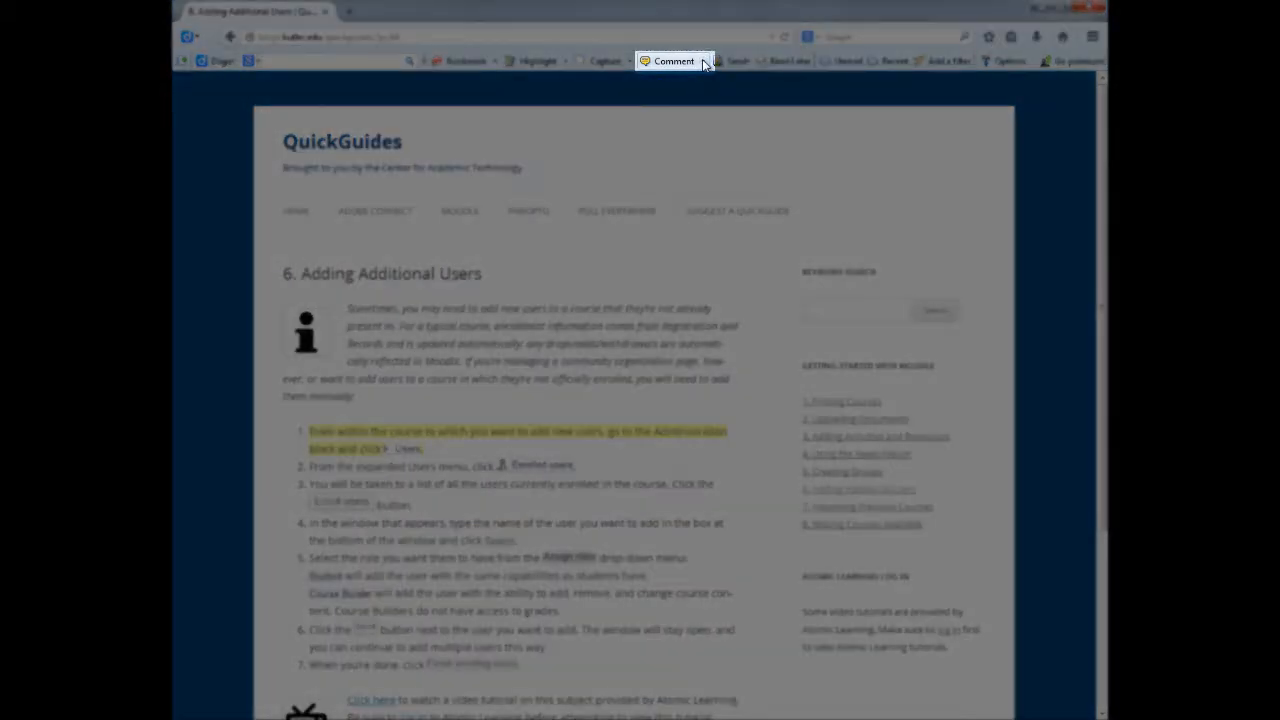
Step: Post a floating sticky note reading 'Test' on the page, then close it
click(672, 60)
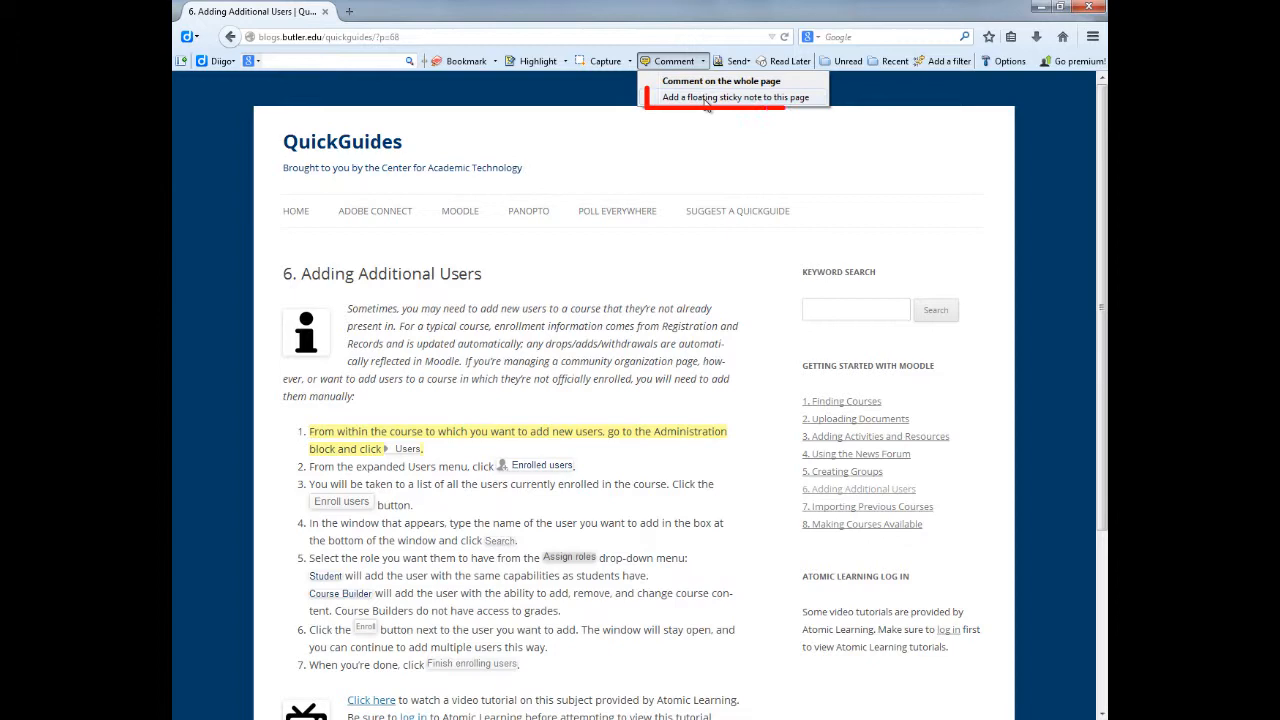
click(732, 96)
text(Test)
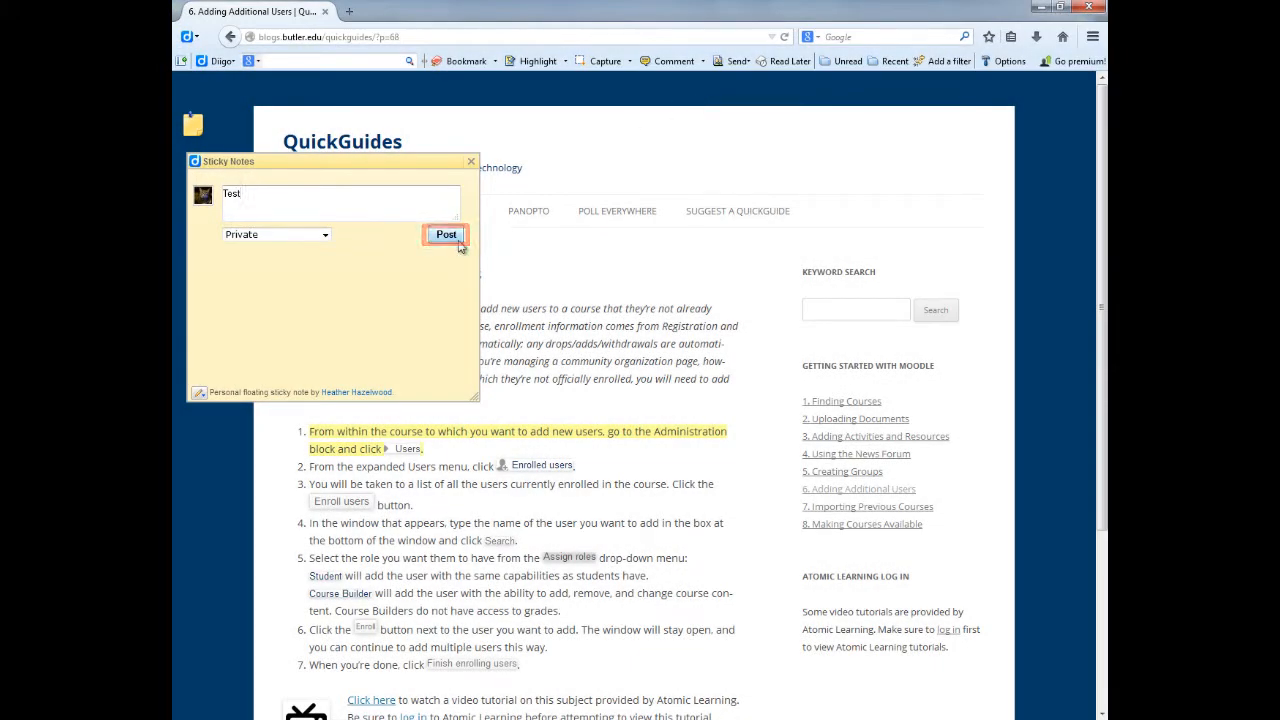
click(444, 234)
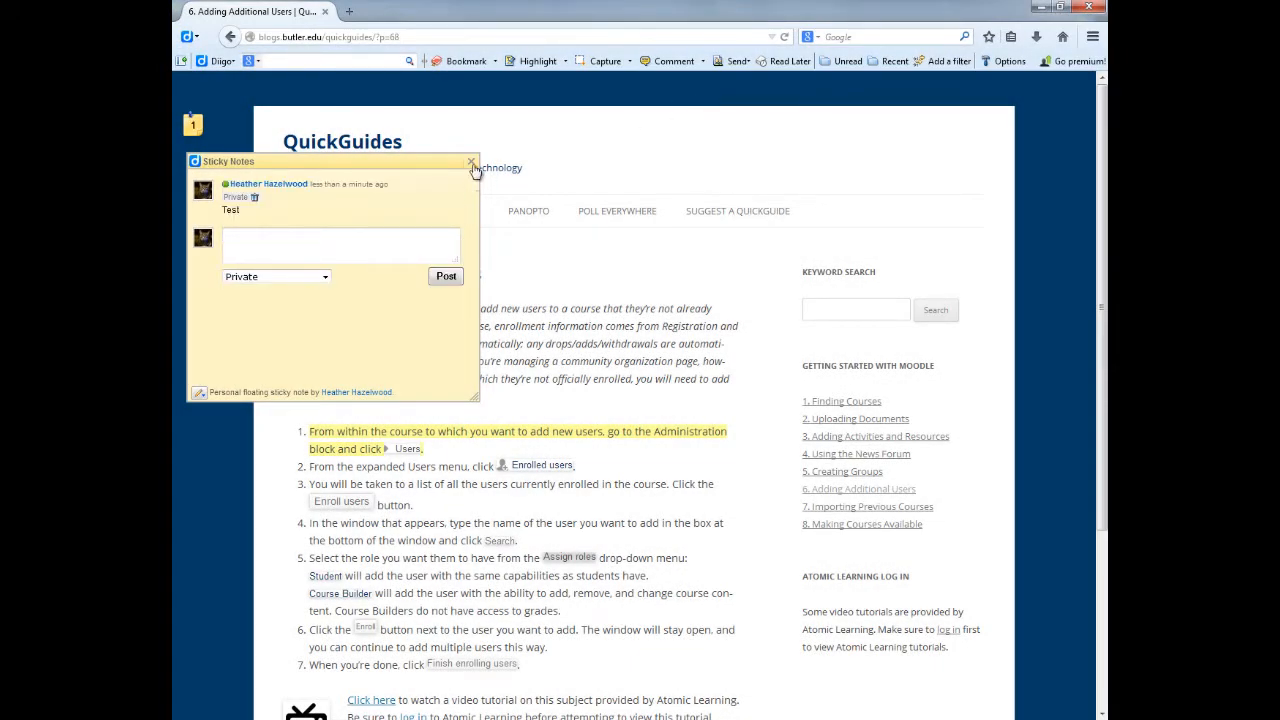
click(472, 160)
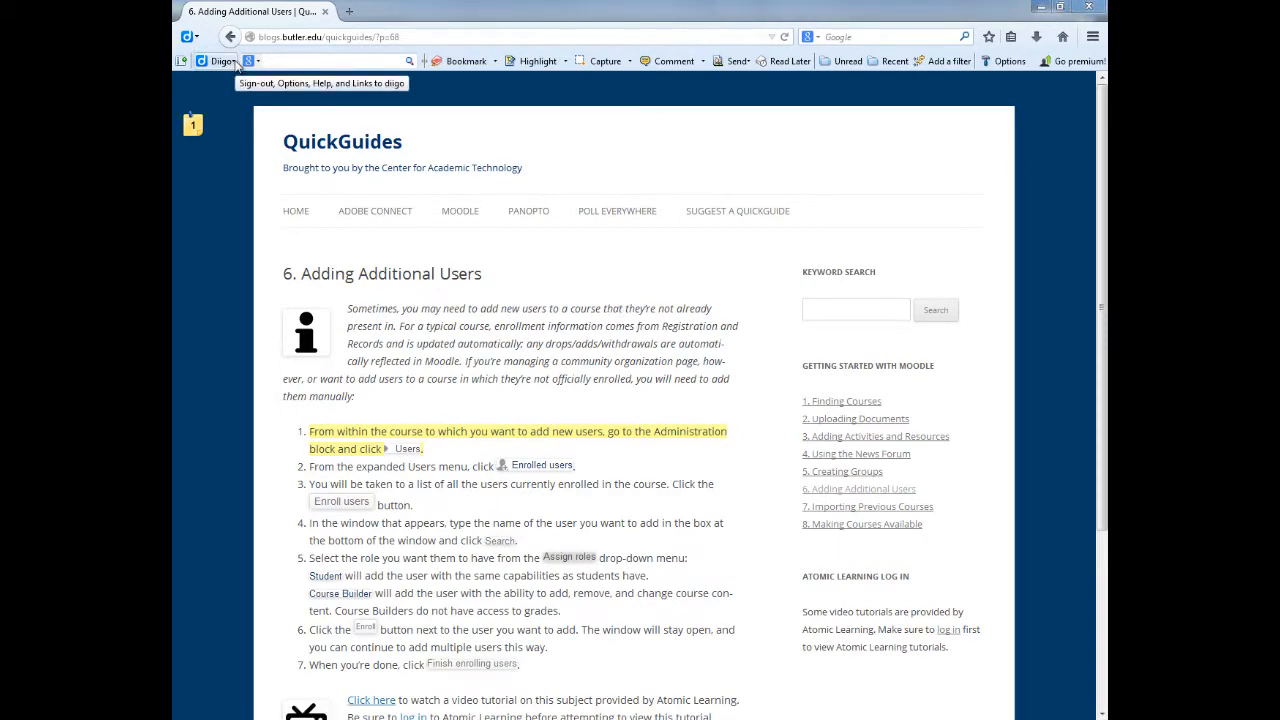
Step: Go to My Library from the Diigo menu to see the saved bookmark and annotations
click(218, 60)
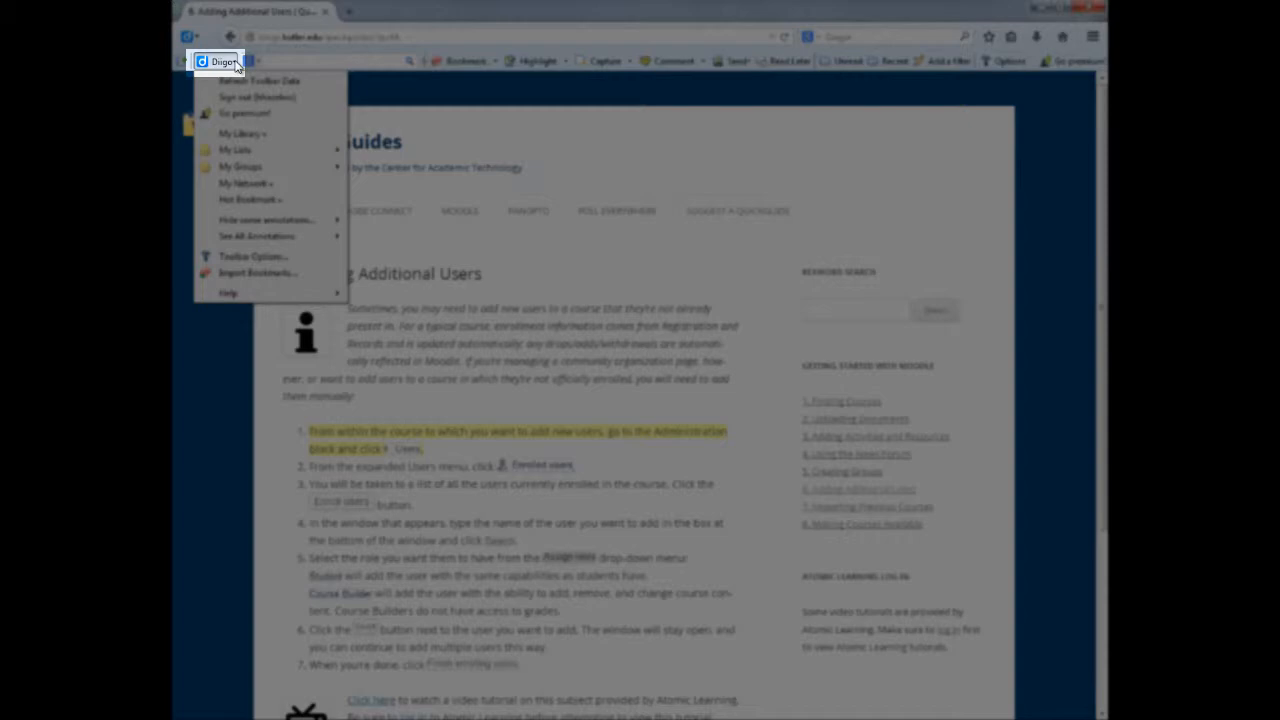
mouse_move(242, 132)
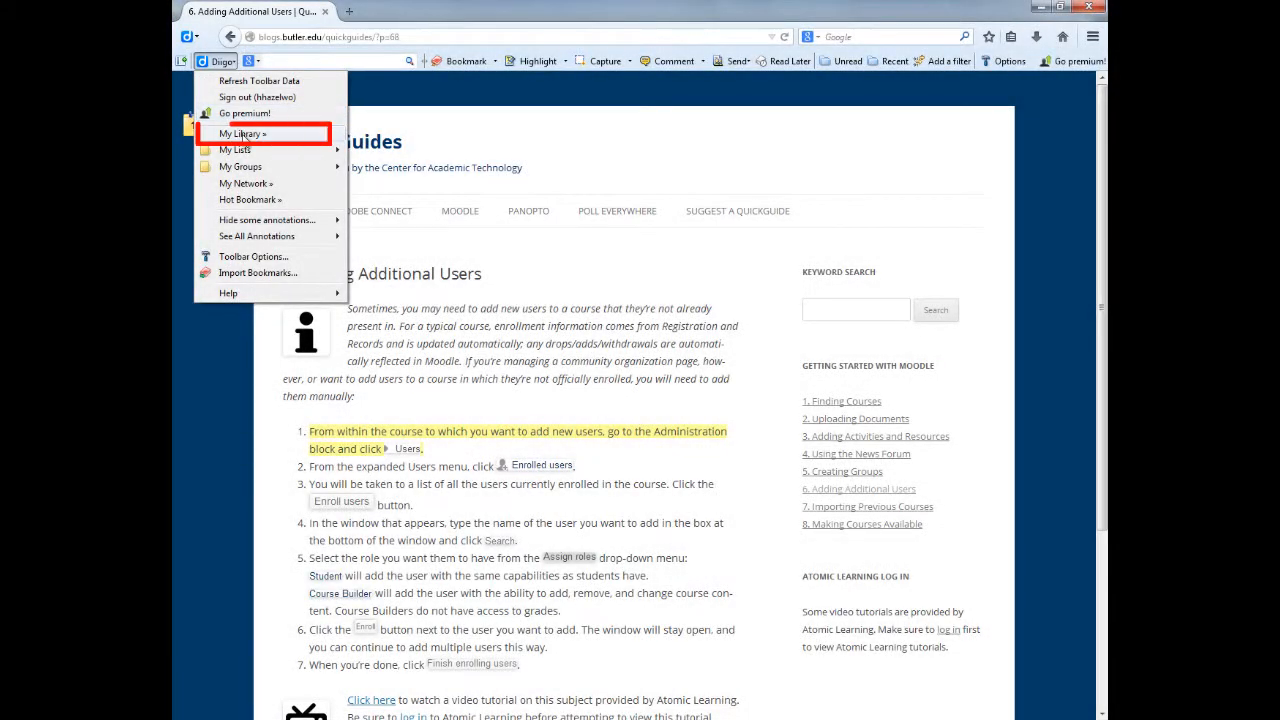
click(242, 134)
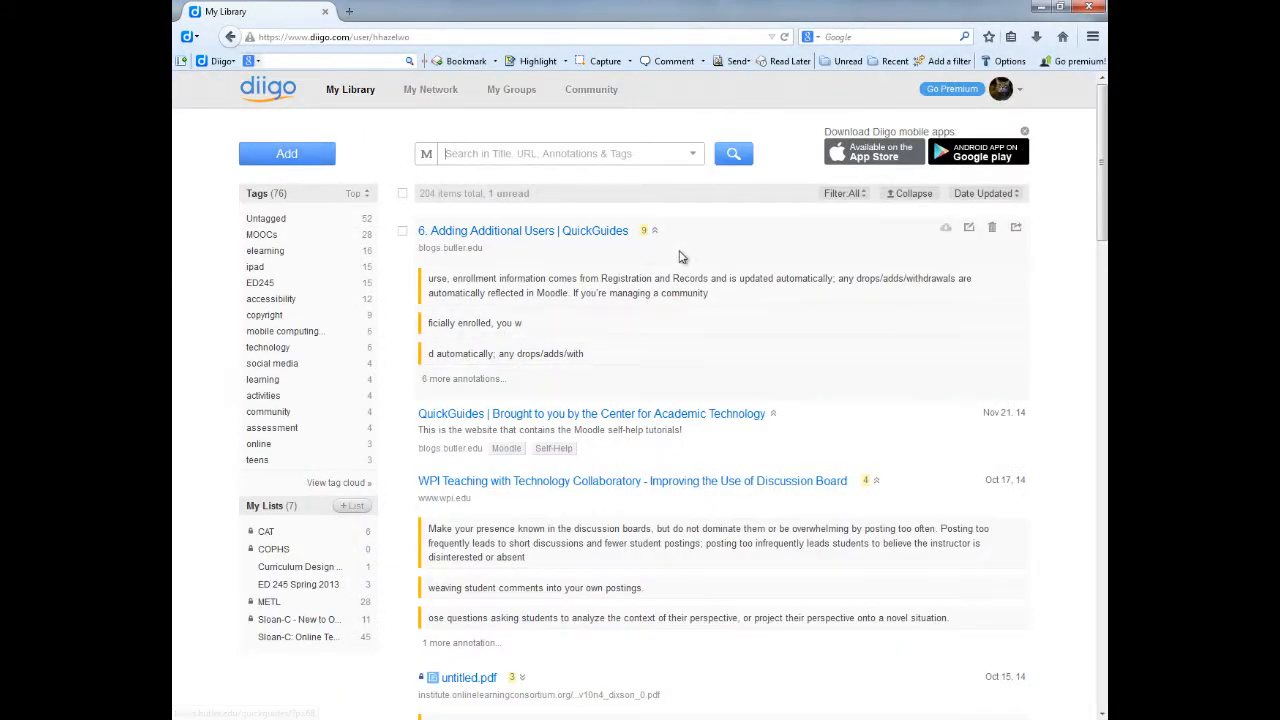